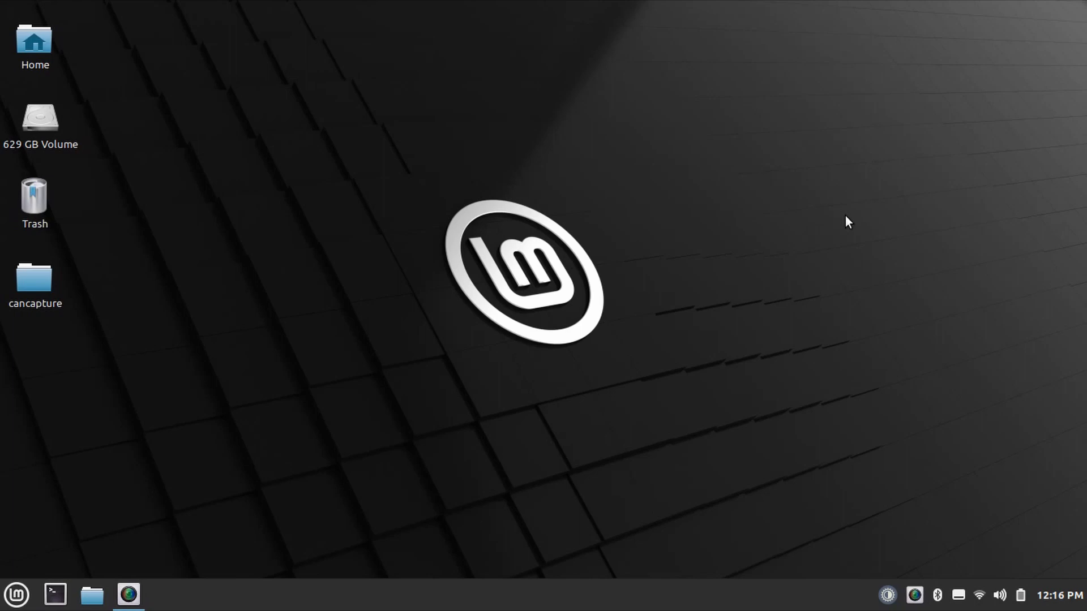
Launch a new GNOME Terminal window from the taskbar.
left_click(55, 595)
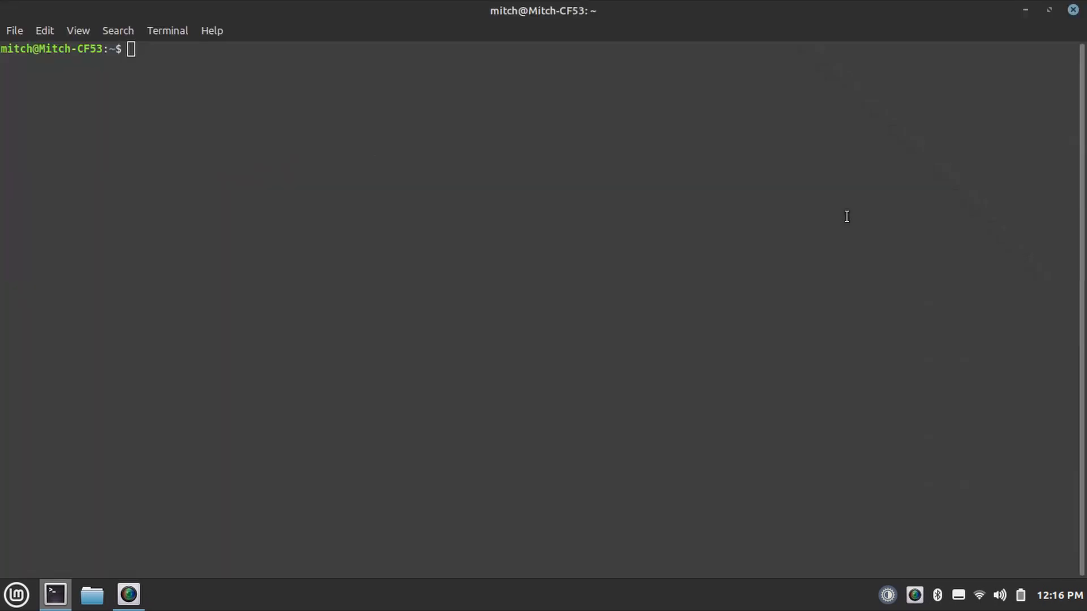
Run 'sudo ip link set up can0 type can bitrate 500000' and authenticate with the sudo password.
type("sudo ip")
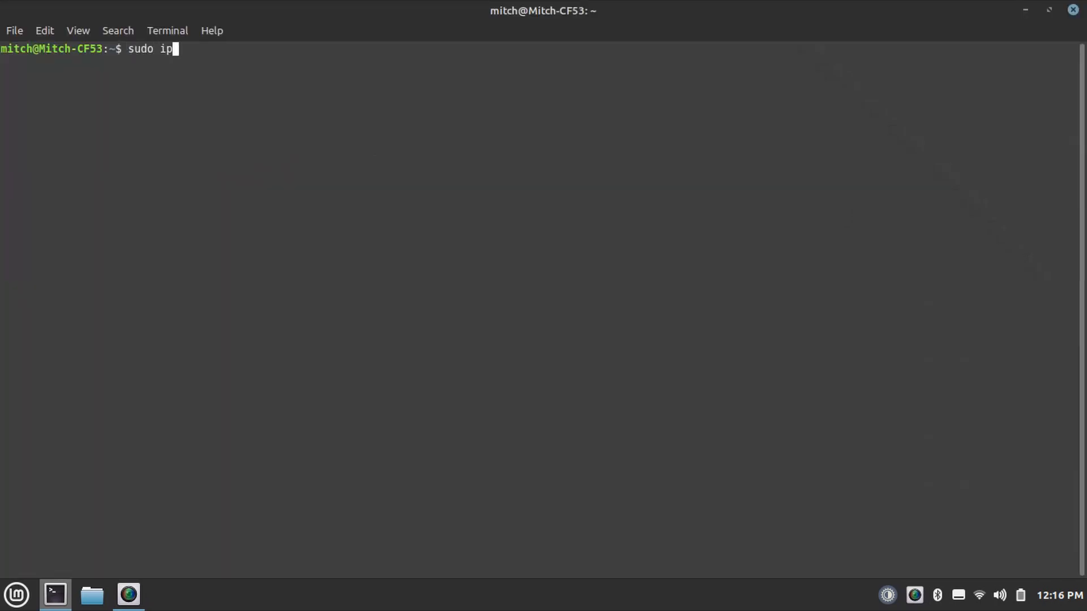
type("link set up c")
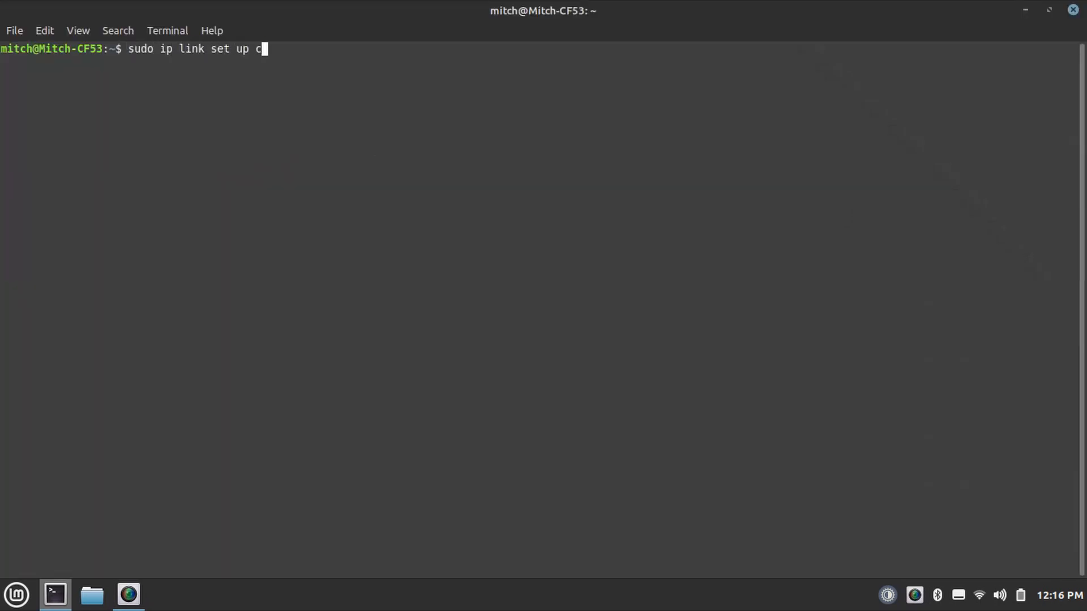
type("an0 type ca")
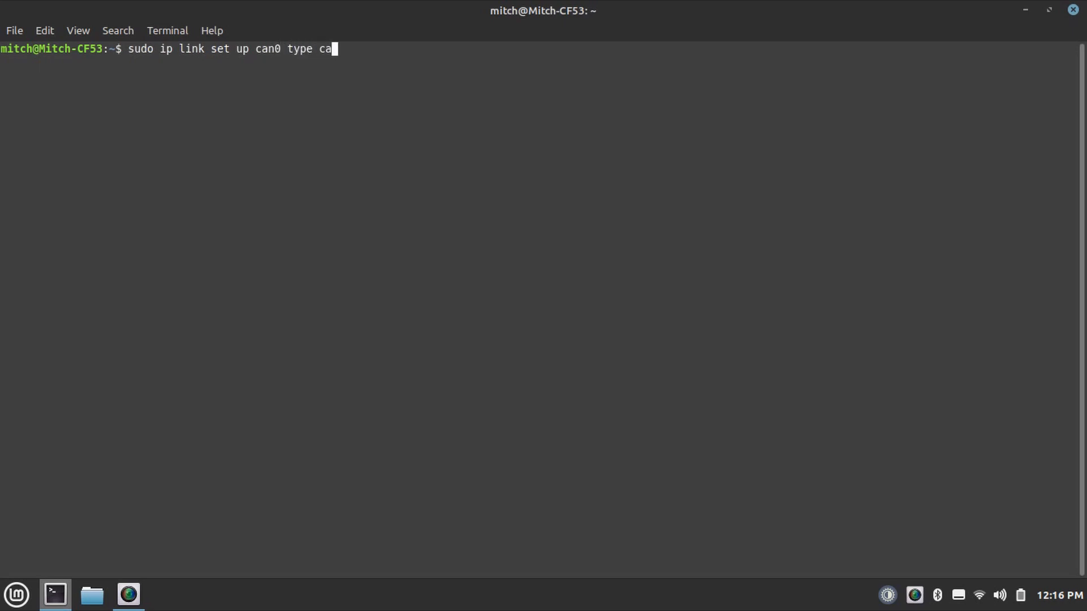
type("n bitrate 50")
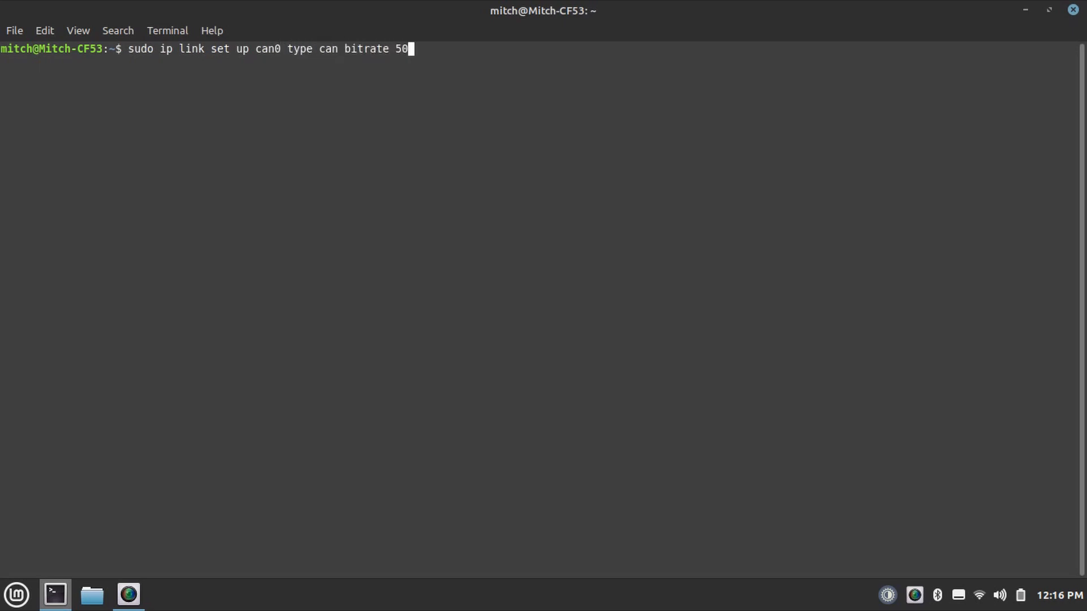
key("Return")
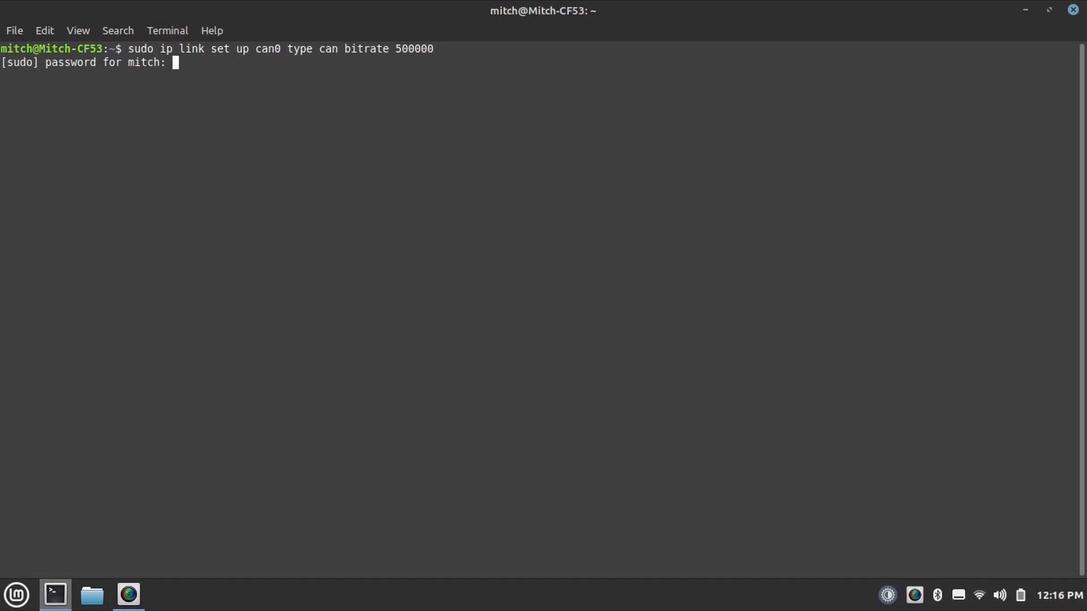
key("Return")
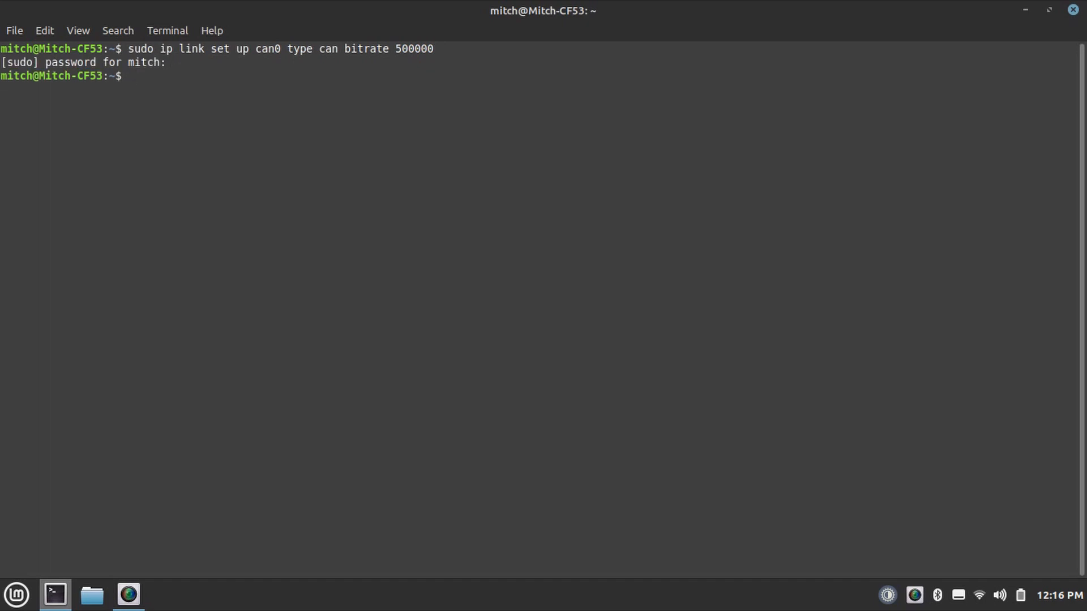
Run 'cansniffer can0 -t 0 -h 5 -l 2' to start sniffing live CAN IDs on can0.
type("cansniffer c")
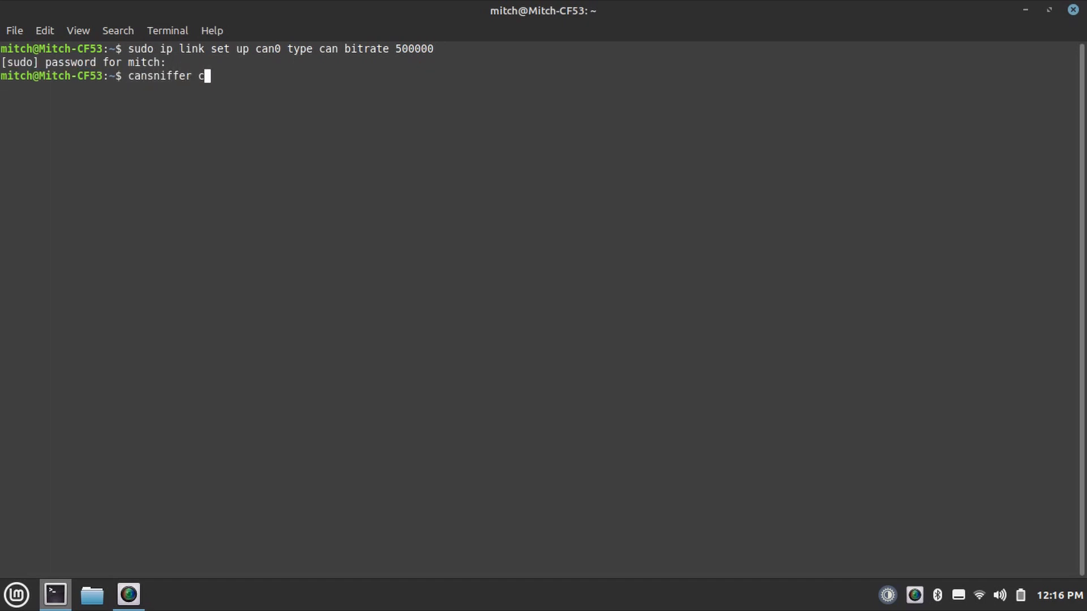
type("an0 -t 0")
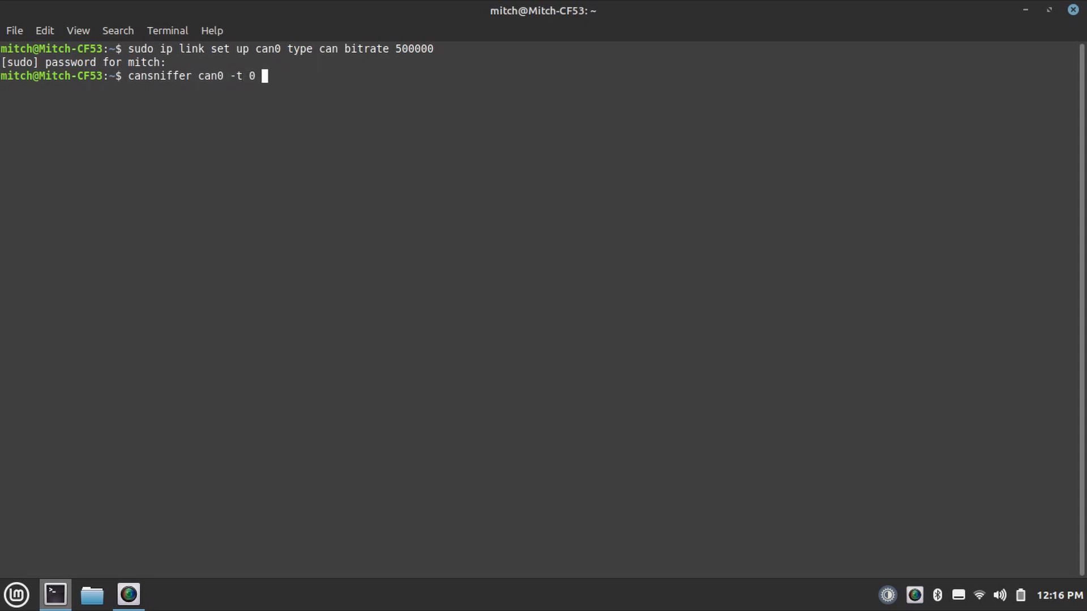
type("-h 5")
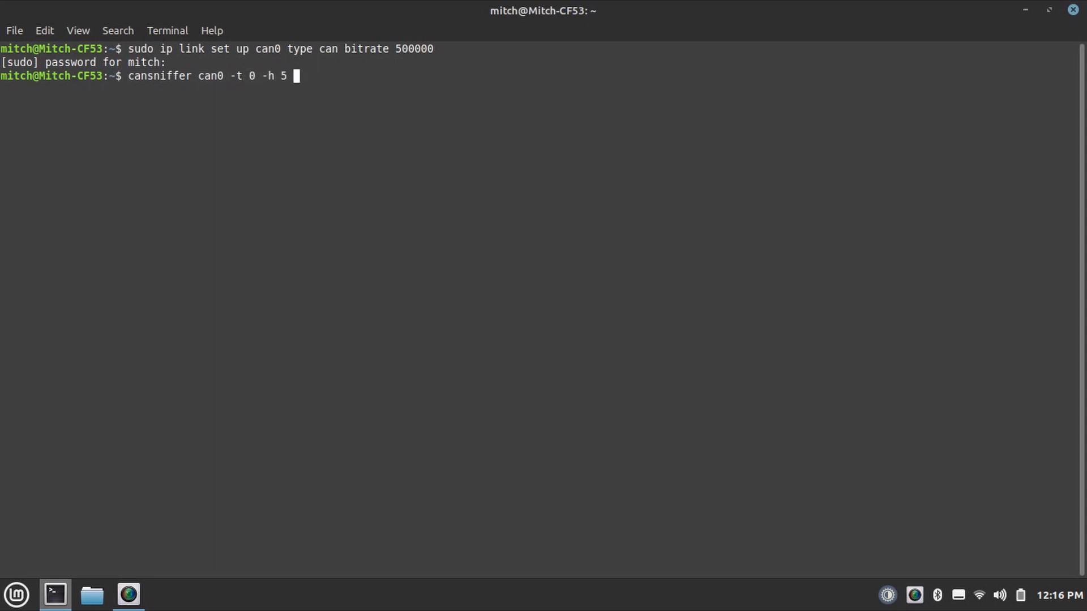
type("-l 2 -")
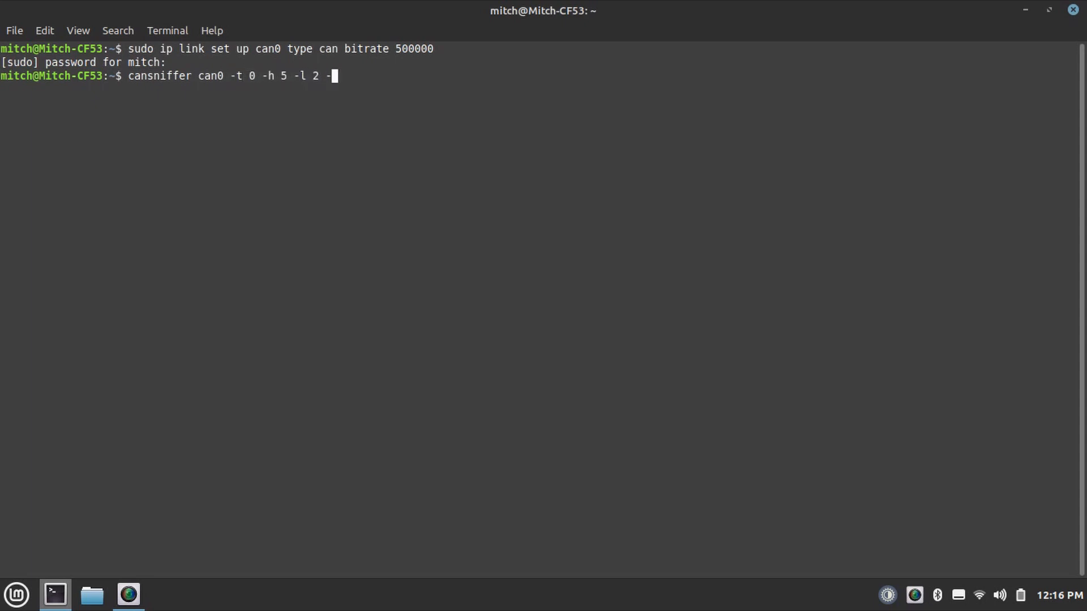
key("Return")
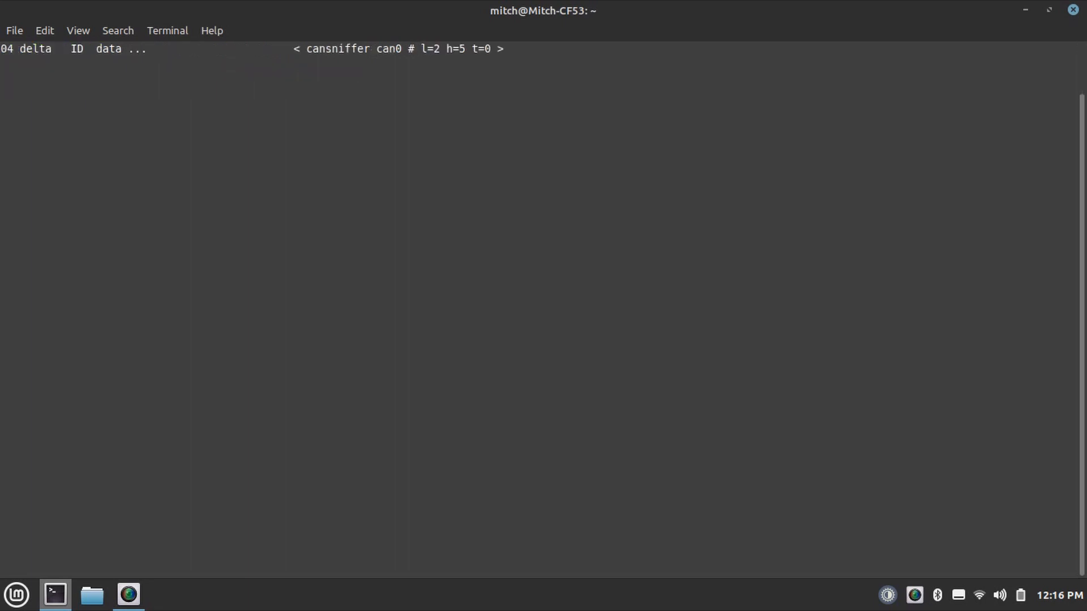